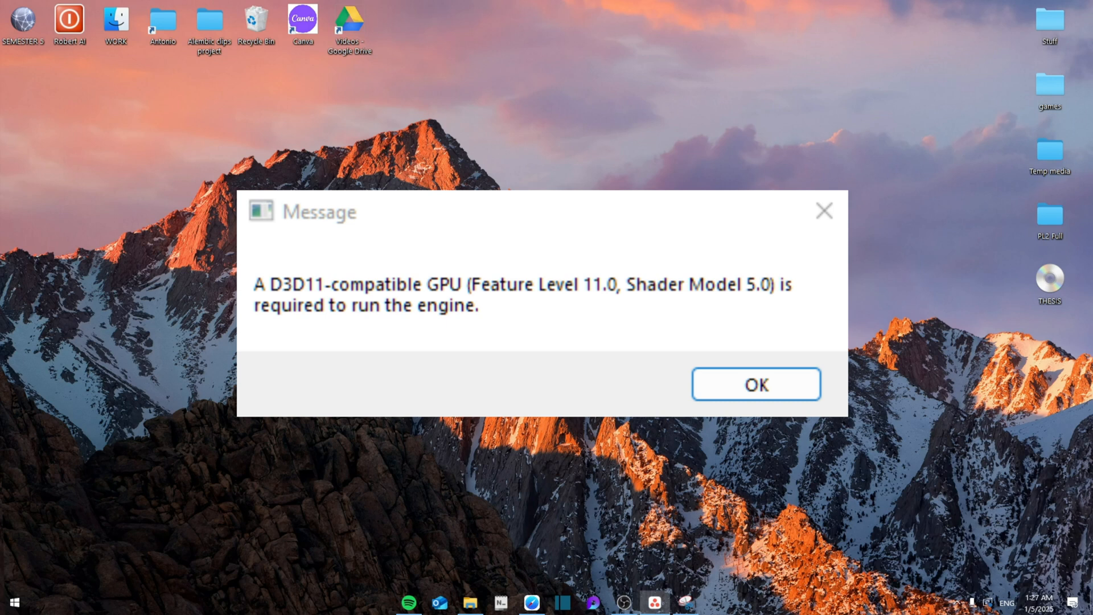
- Dismiss the 'D3D11-compatible GPU required' error message on the desktop
click(755, 385)
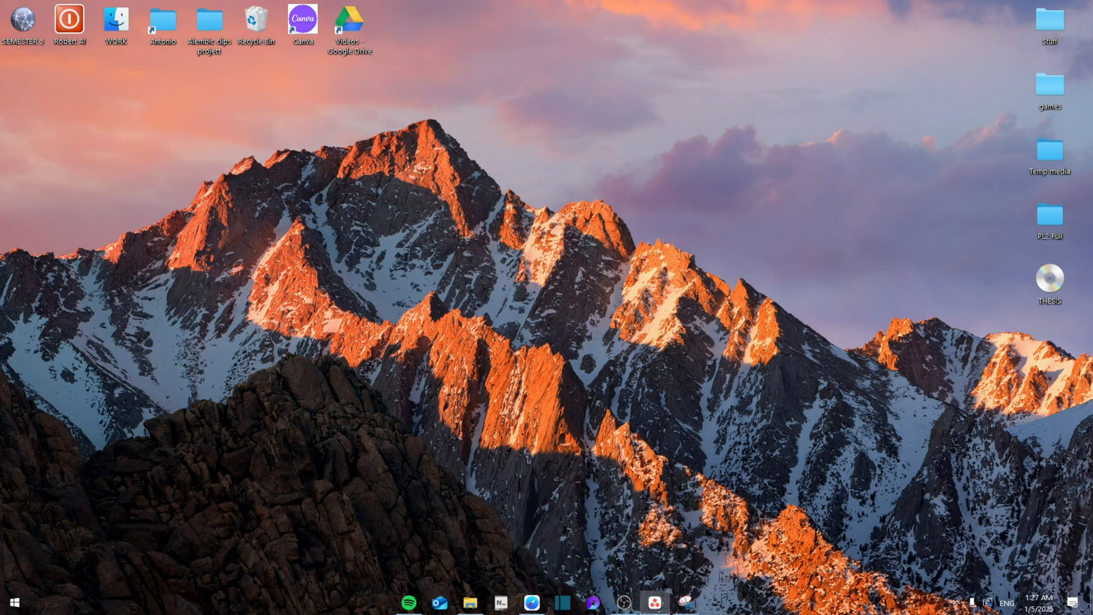
- Search 'pc' to reach System Properties and open Performance Options' Advanced tab
text(pc)
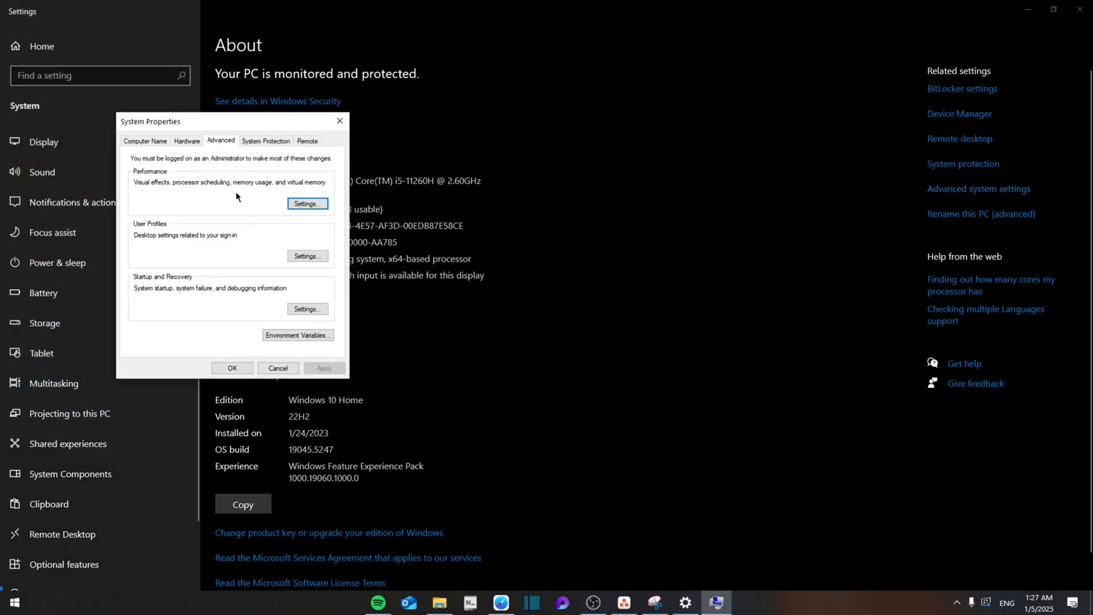
click(307, 204)
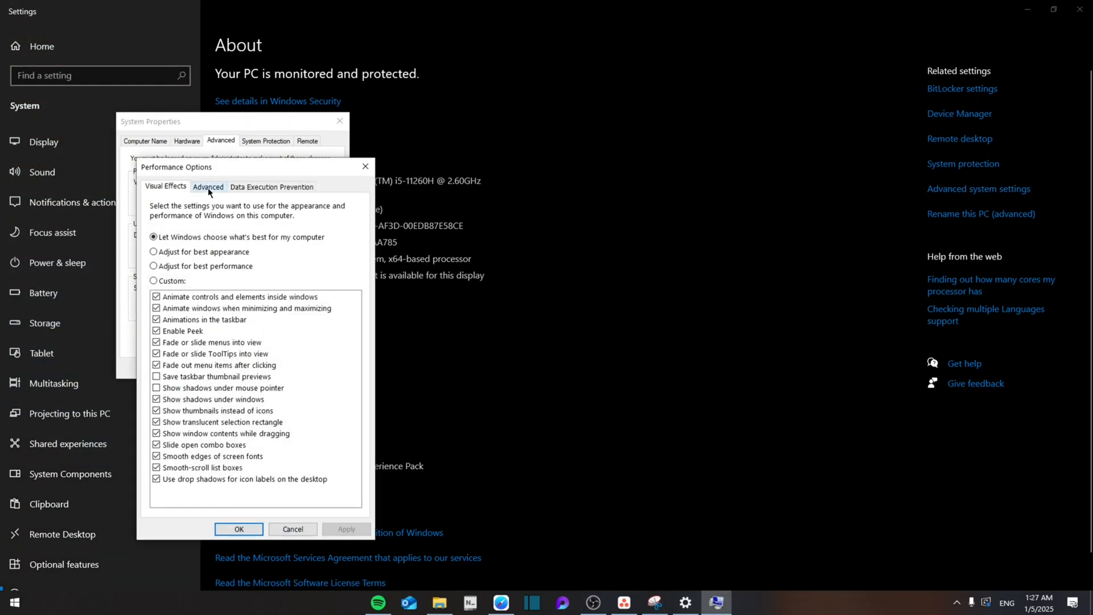
click(208, 186)
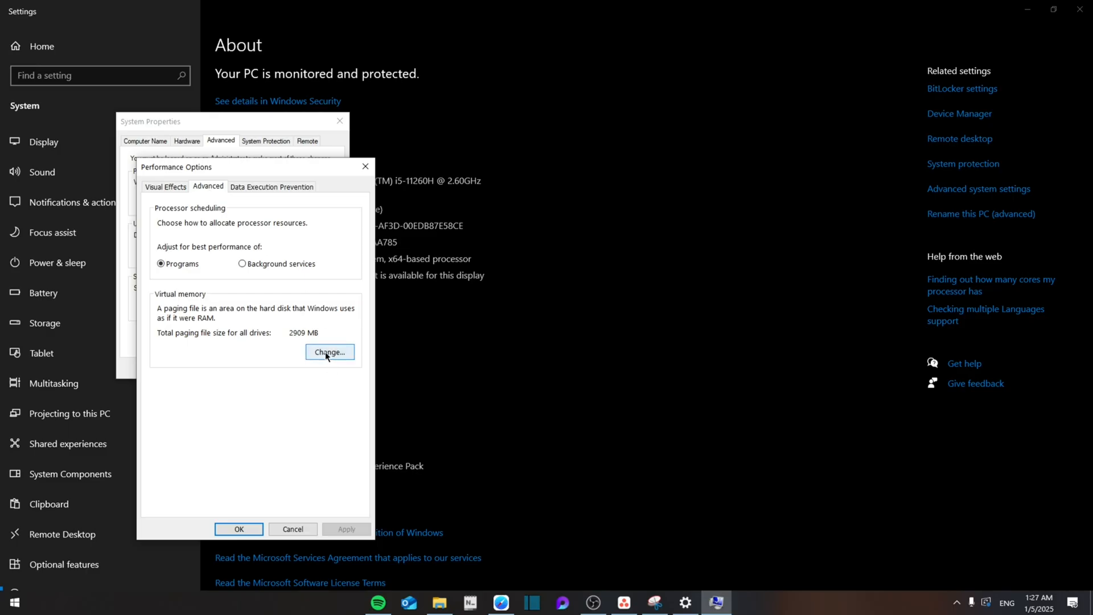
- In Virtual Memory, replace drive C's initial paging file size 2909 with 1024 MB
click(329, 351)
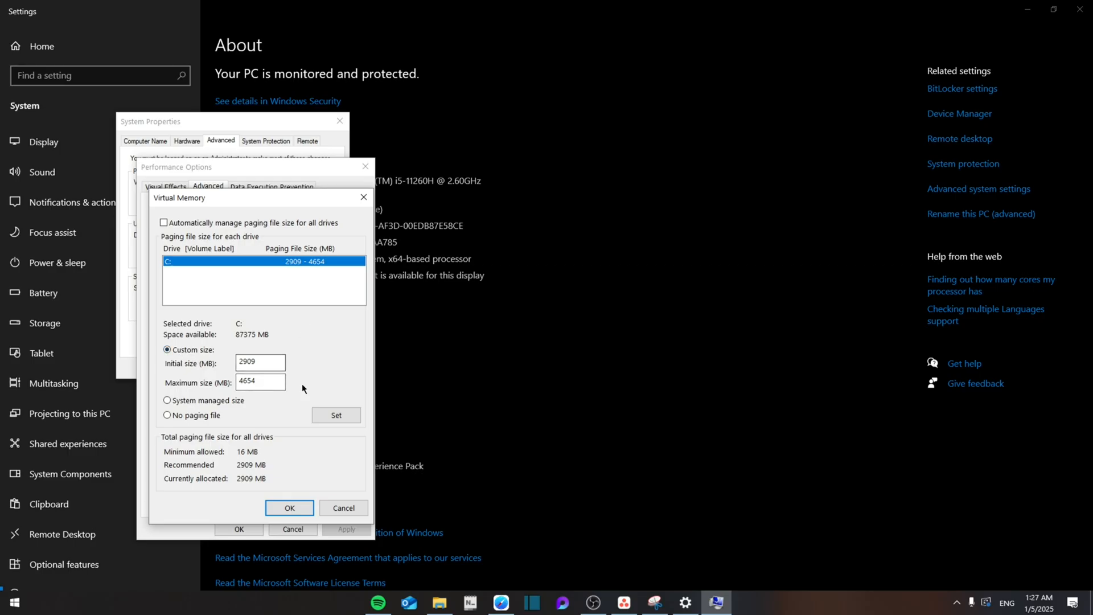
triple_click(260, 362)
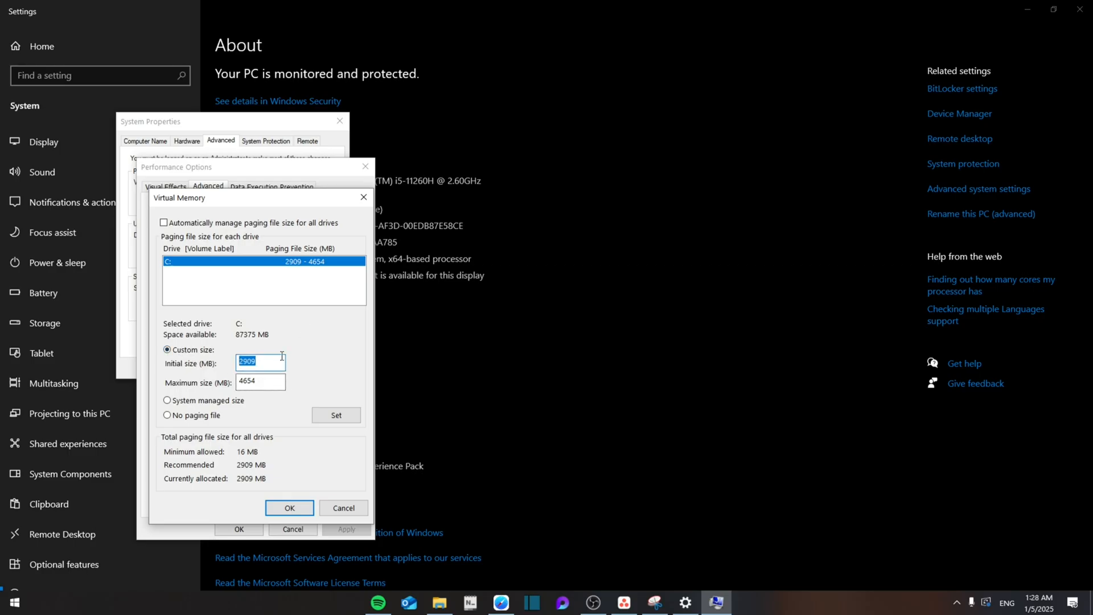
text(1024)
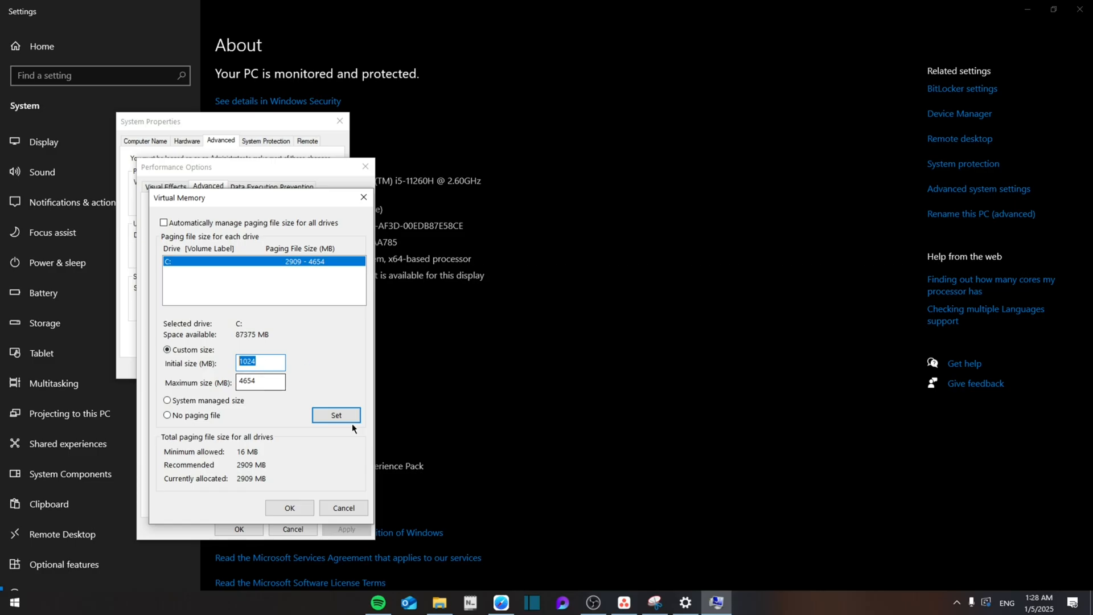
mouse_move(367, 417)
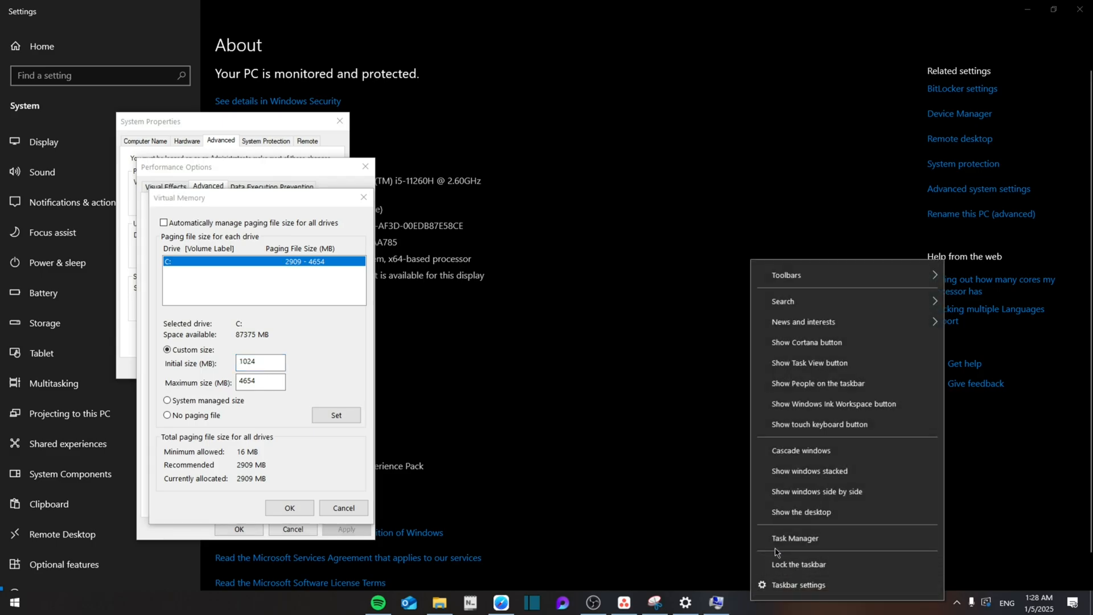
- Check Task Manager's Performance view for installed memory (15.7 GB), then return to Virtual Memory
click(794, 537)
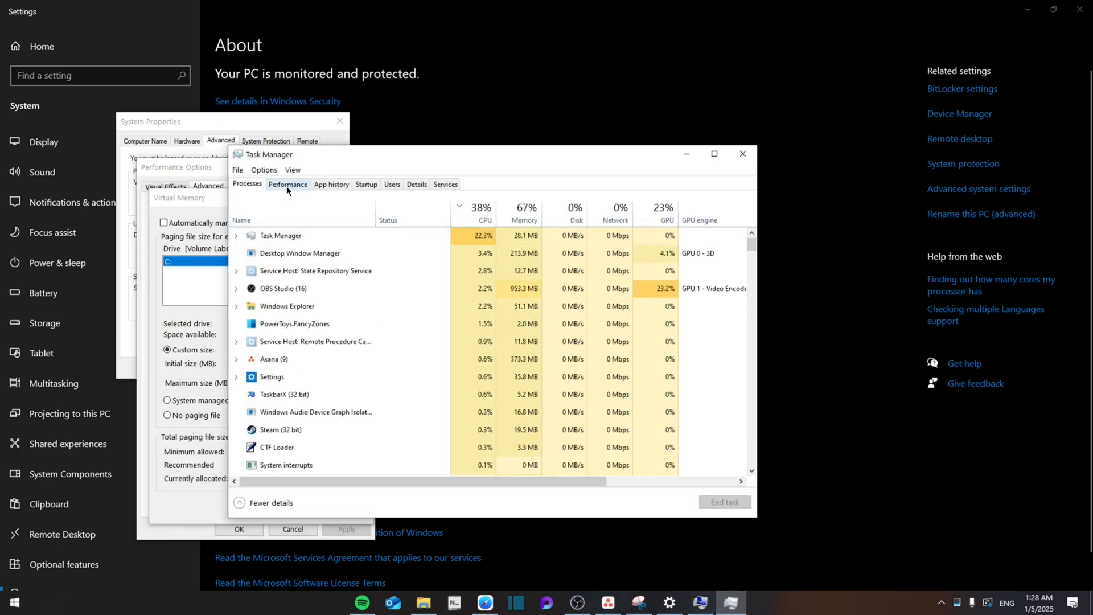
click(287, 184)
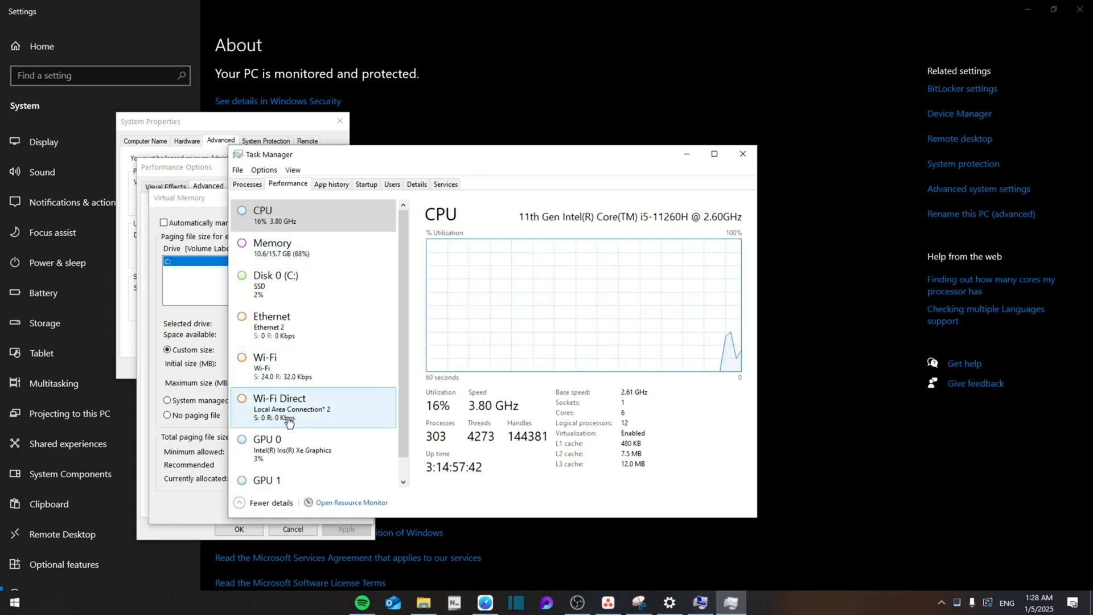
click(272, 248)
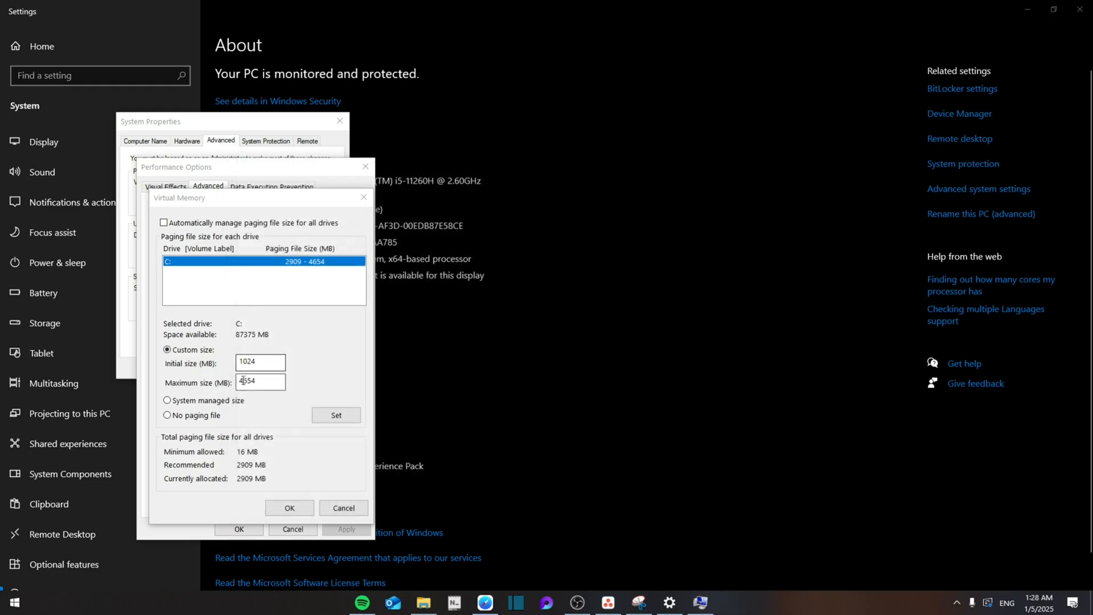
- Compute 1024 × 16 = 16,384 in Calculator and begin entering it as maximum size
click(745, 602)
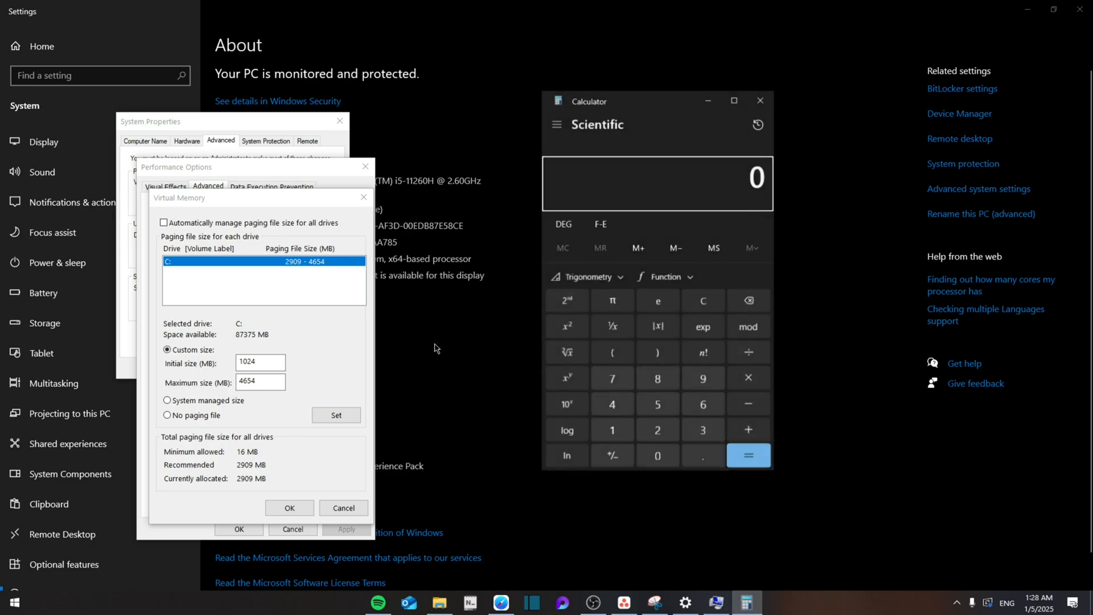
click(611, 429)
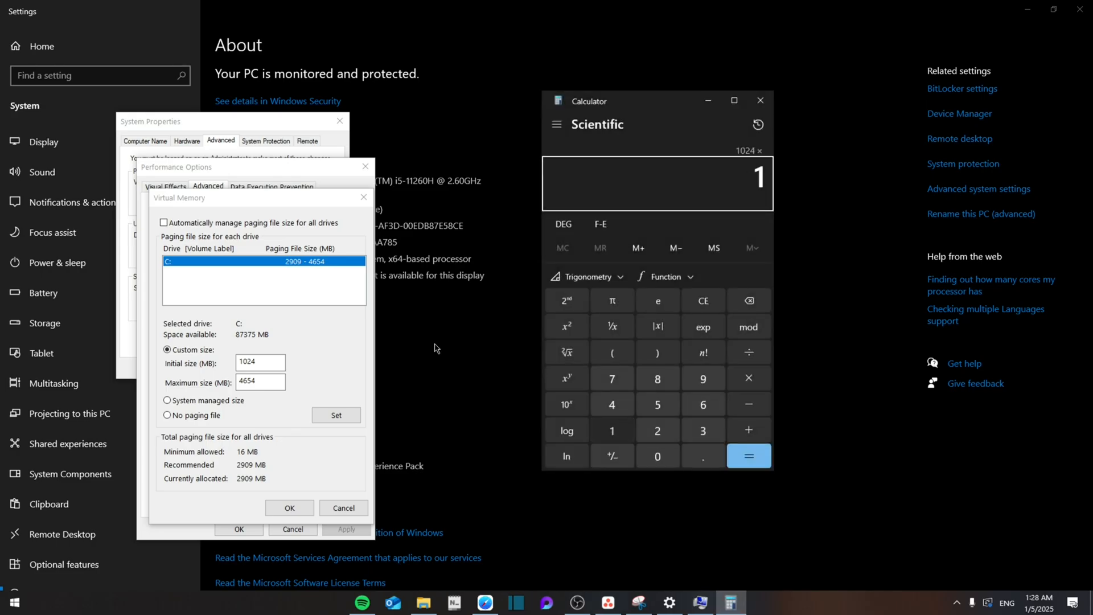
click(749, 456)
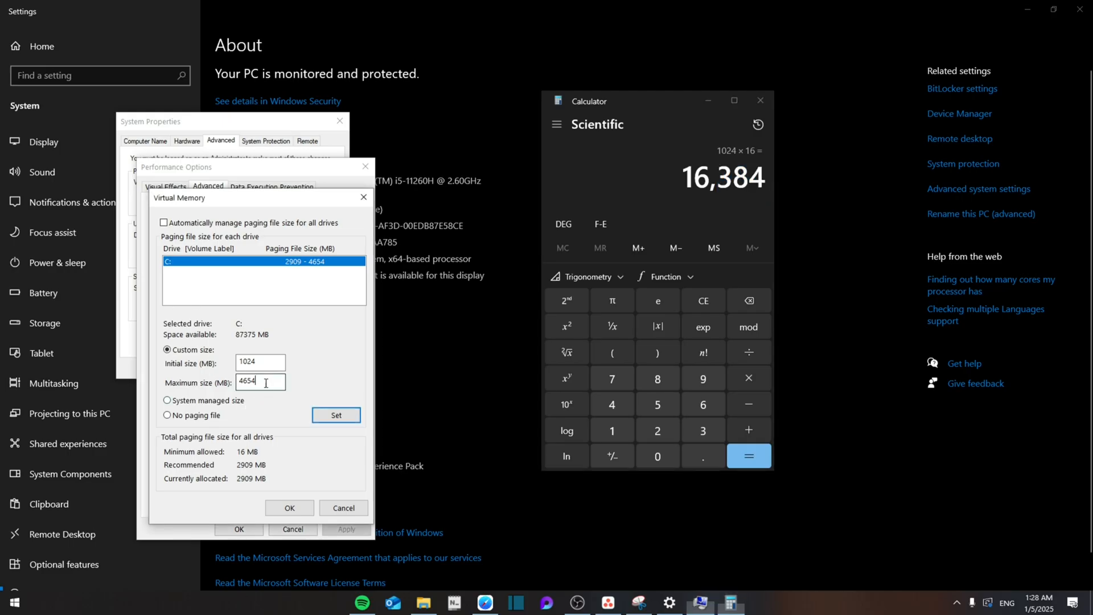
text(163)
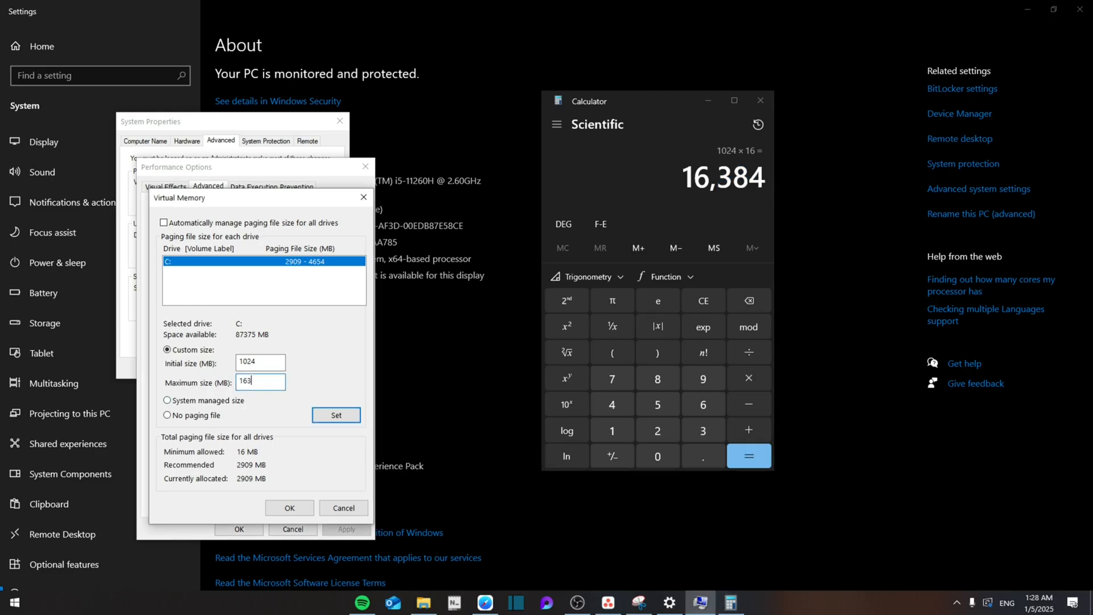